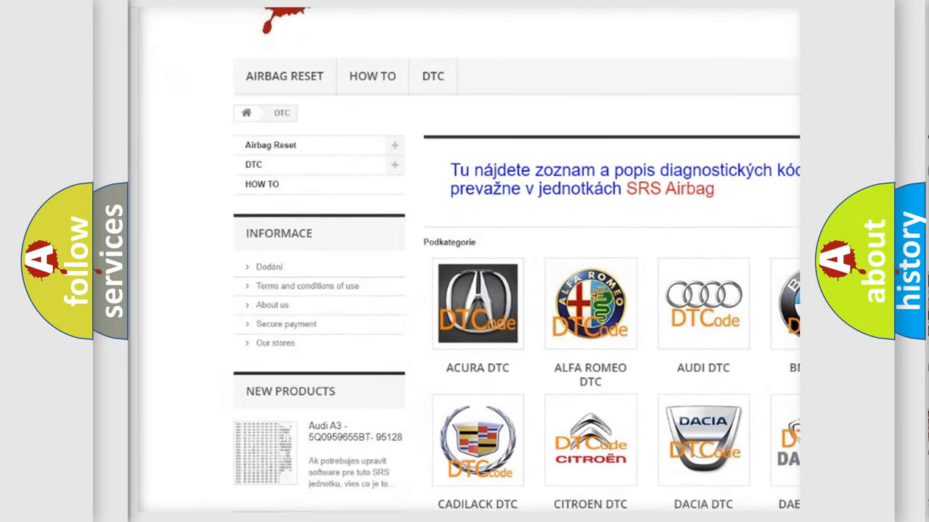
{"action": "scroll", "scroll_direction": "down", "scroll_amount": 3}
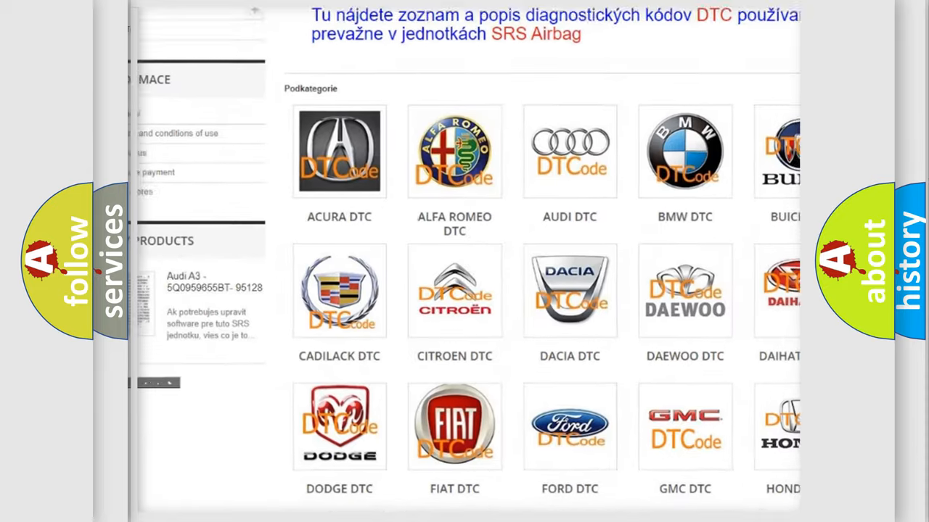
{"action": "scroll", "scroll_direction": "down", "scroll_amount": 3}
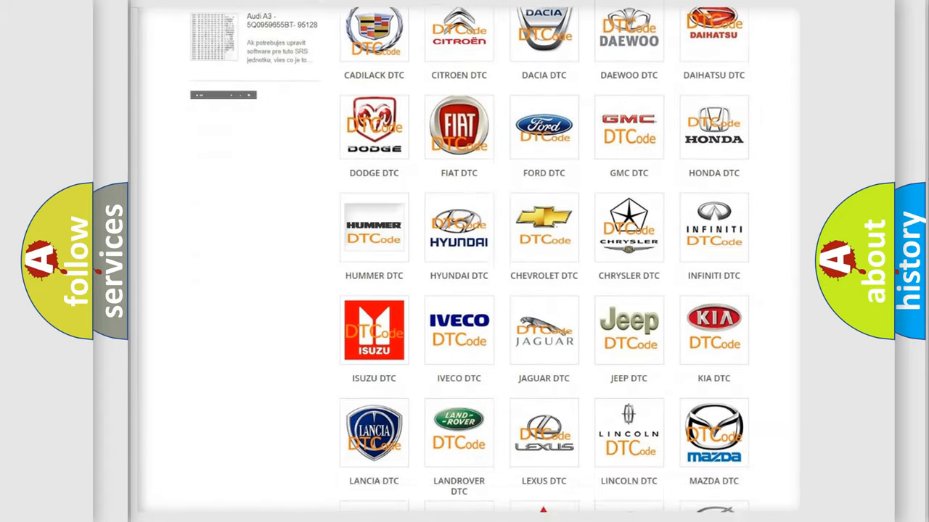
{"action": "scroll", "scroll_direction": "down", "scroll_amount": 3}
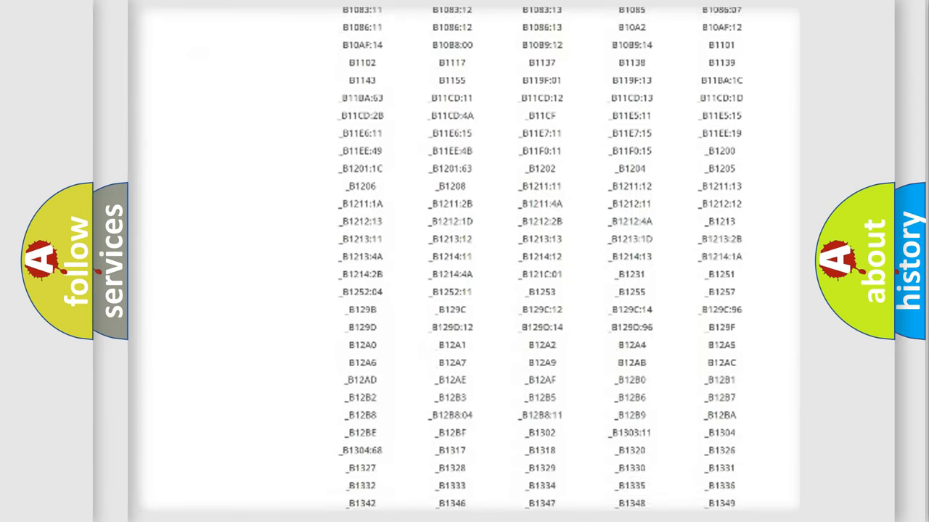
{"action": "scroll", "scroll_direction": "down", "scroll_amount": 3}
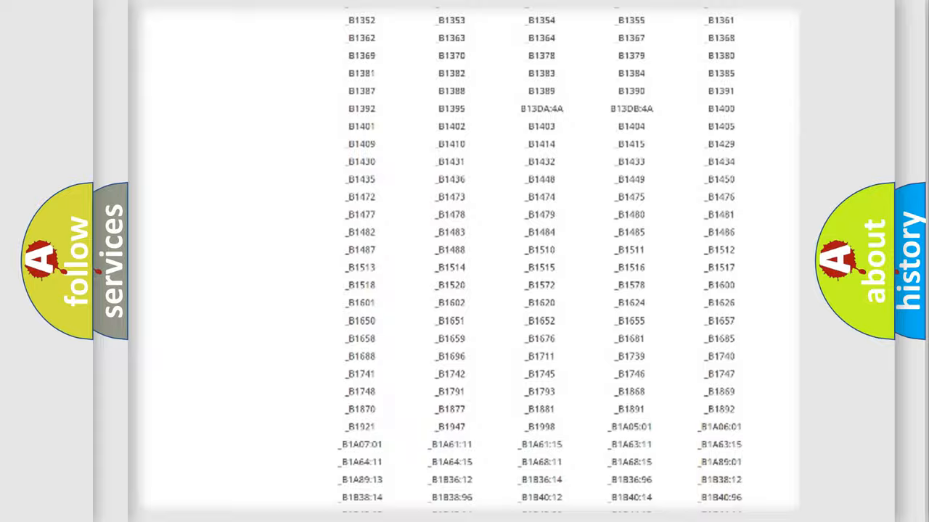